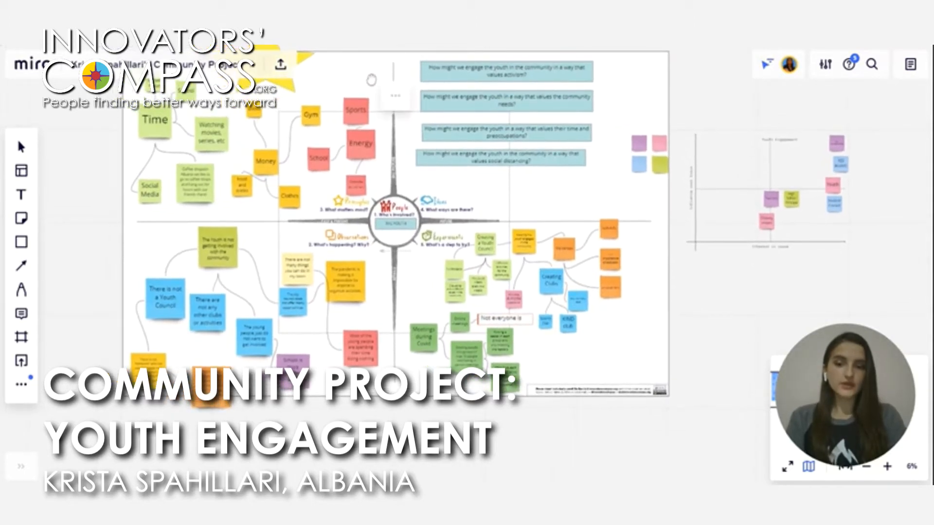
pyautogui.moveTo(407, 145)
pyautogui.write(' able to attend')
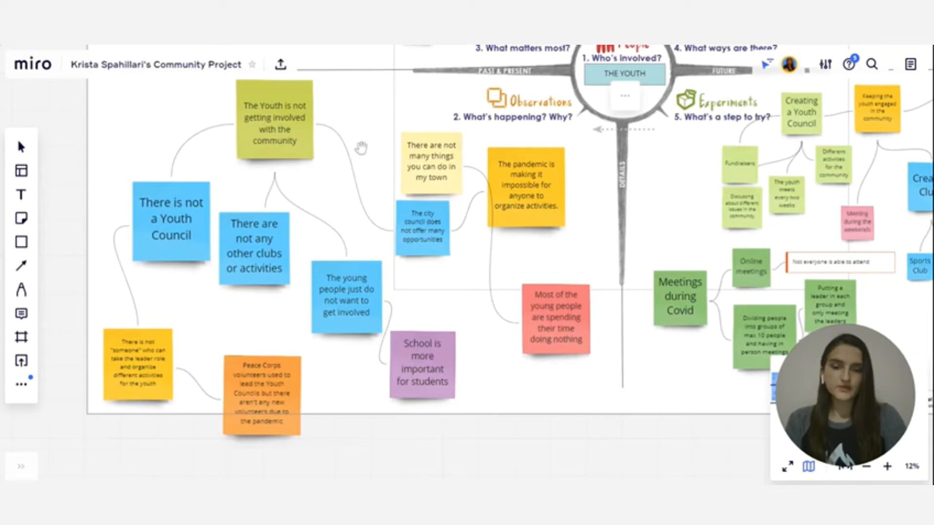
pyautogui.moveTo(403, 118)
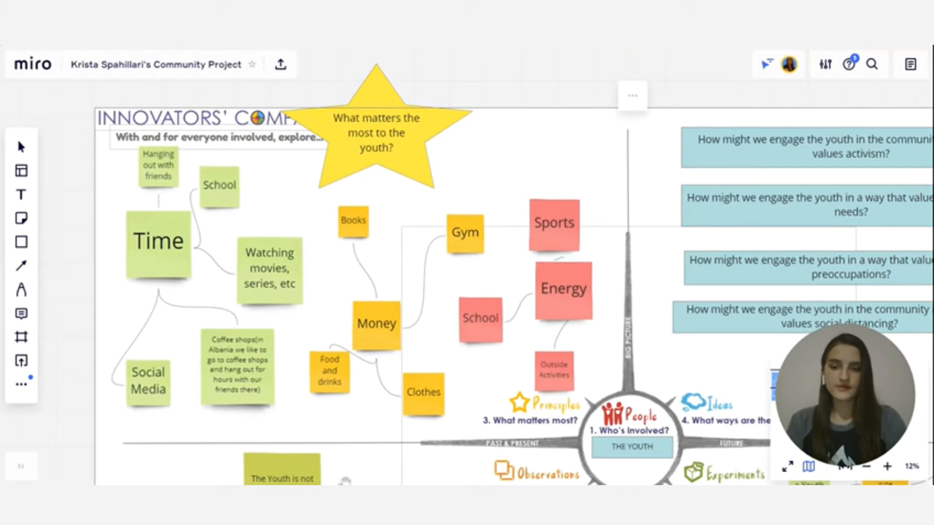
pyautogui.moveTo(396, 403)
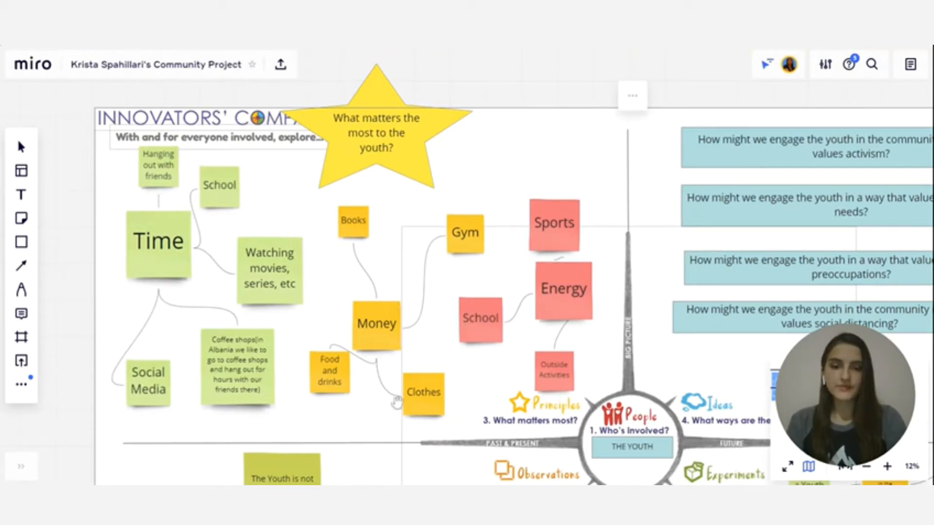
pyautogui.moveTo(521, 263)
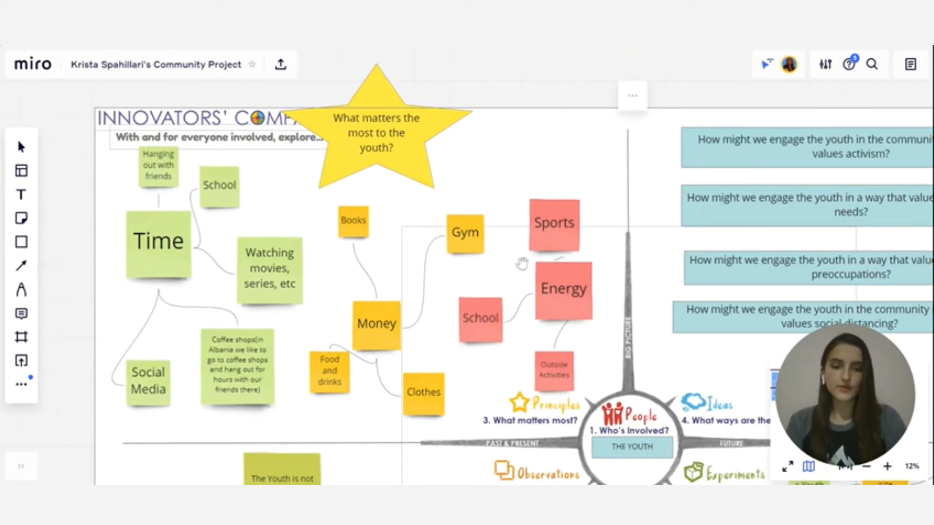
pyautogui.moveTo(471, 214)
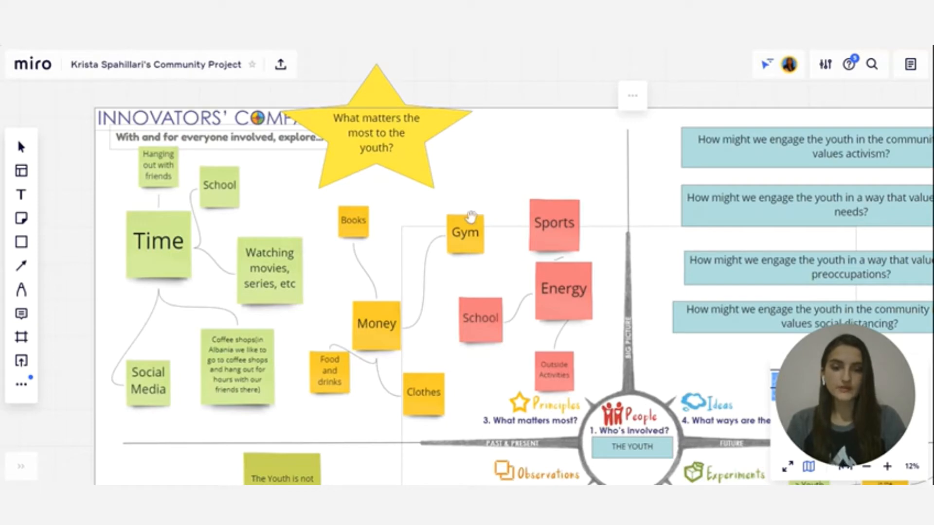
pyautogui.moveTo(463, 206)
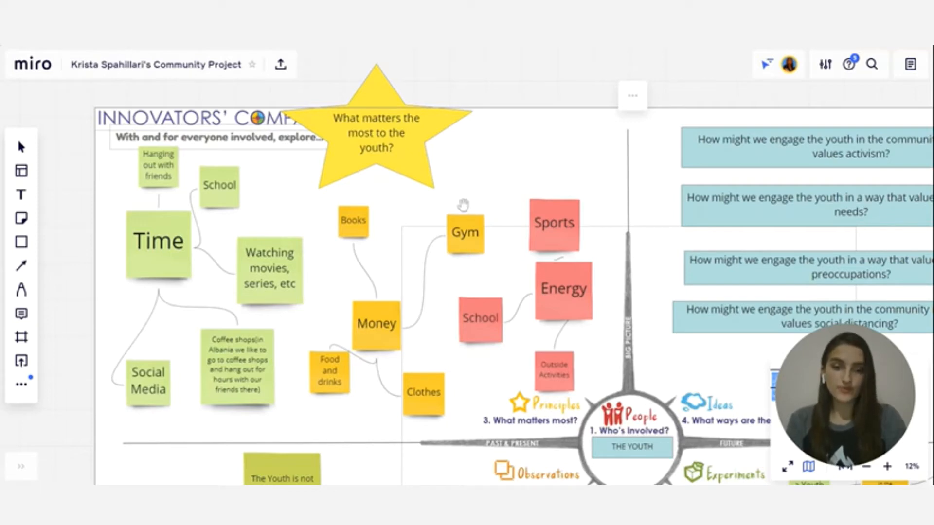
pyautogui.moveTo(463, 168)
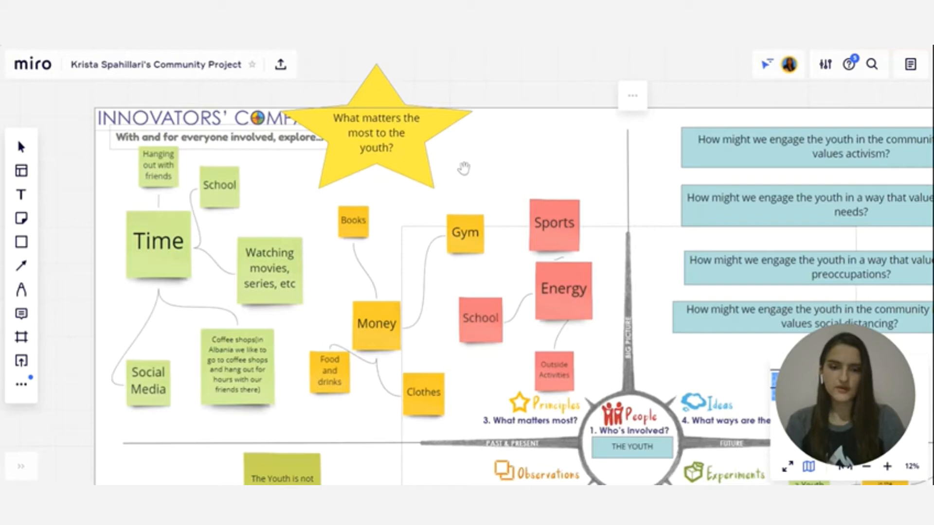
pyautogui.moveTo(504, 120)
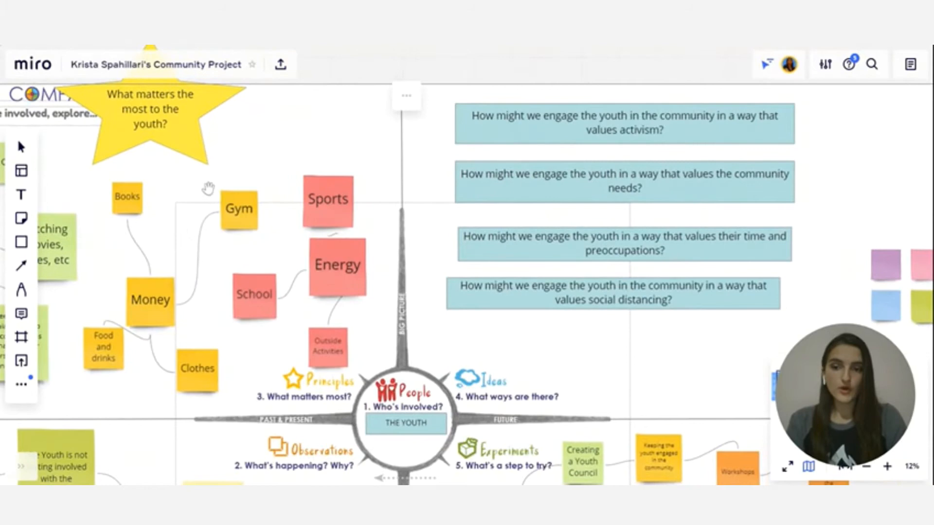
pyautogui.moveTo(206, 188)
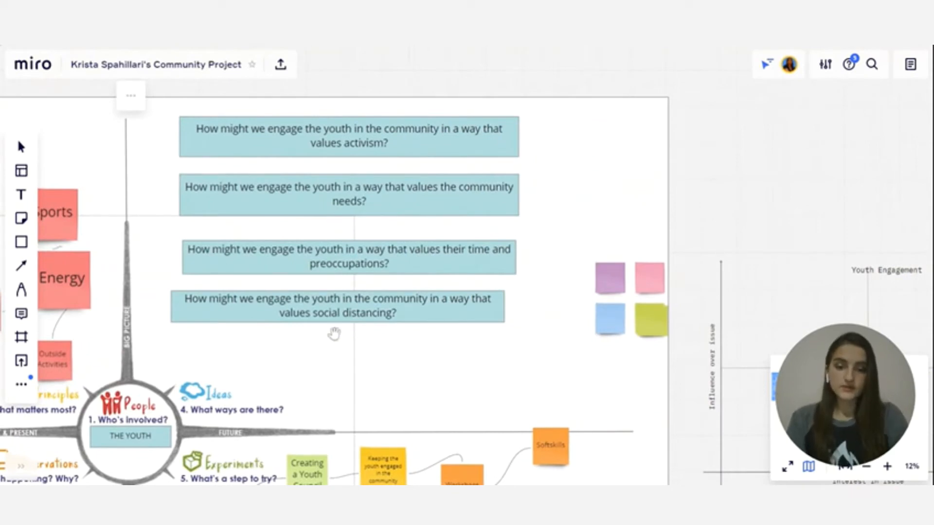
pyautogui.moveTo(371, 347)
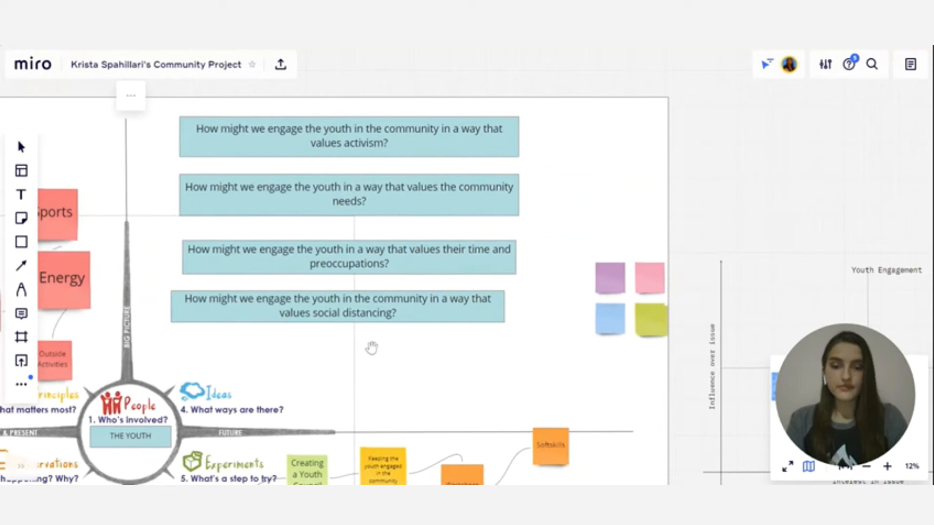
pyautogui.moveTo(425, 384)
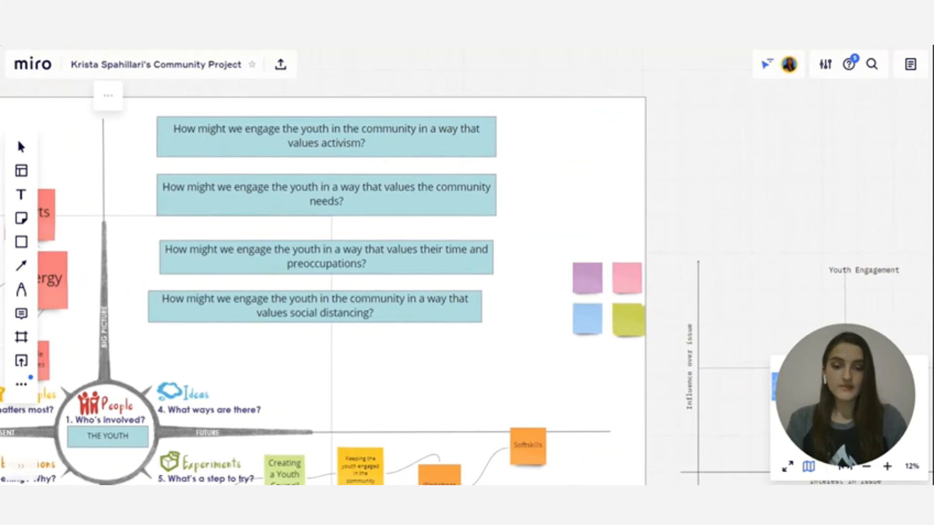
pyautogui.moveTo(406, 380)
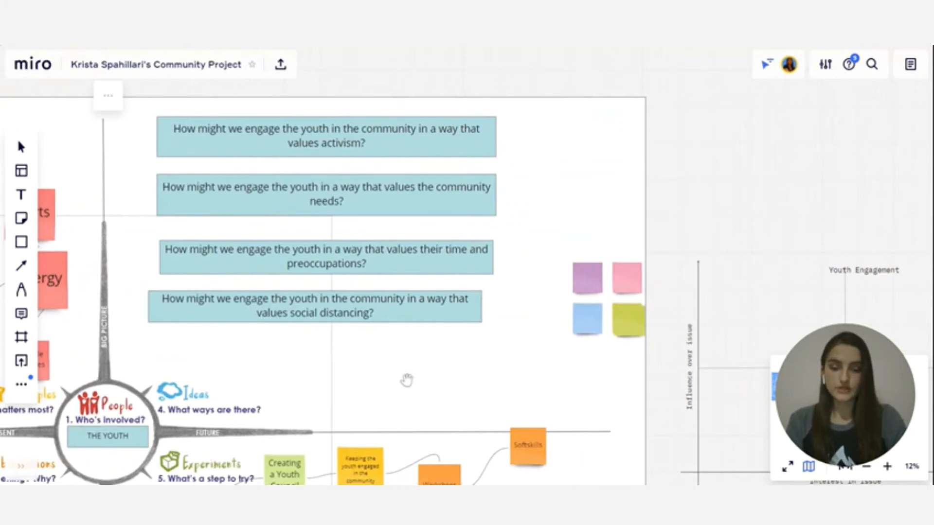
pyautogui.scroll(-3)
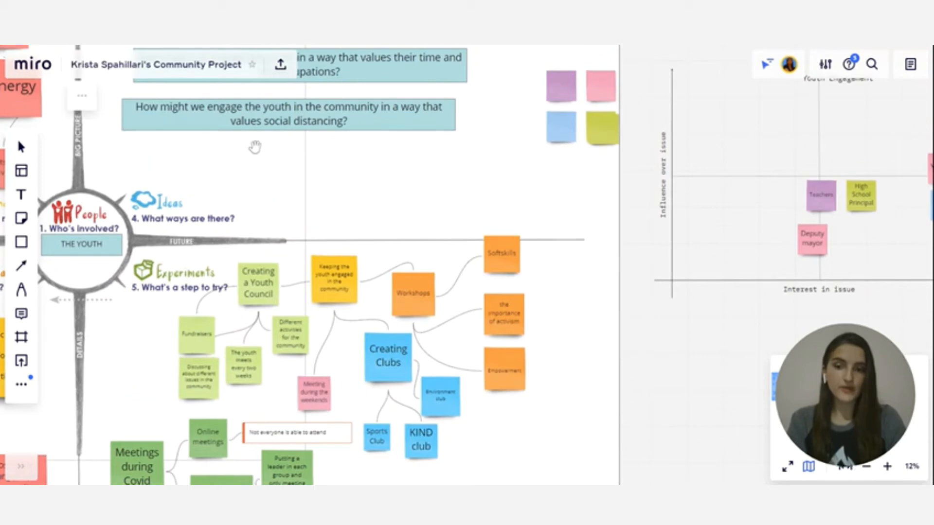
pyautogui.moveTo(387, 123)
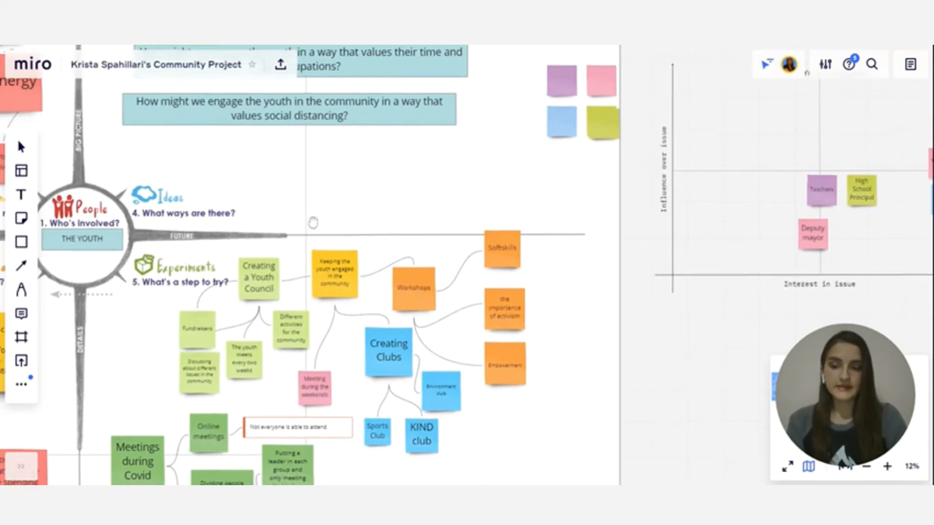
pyautogui.scroll(-3)
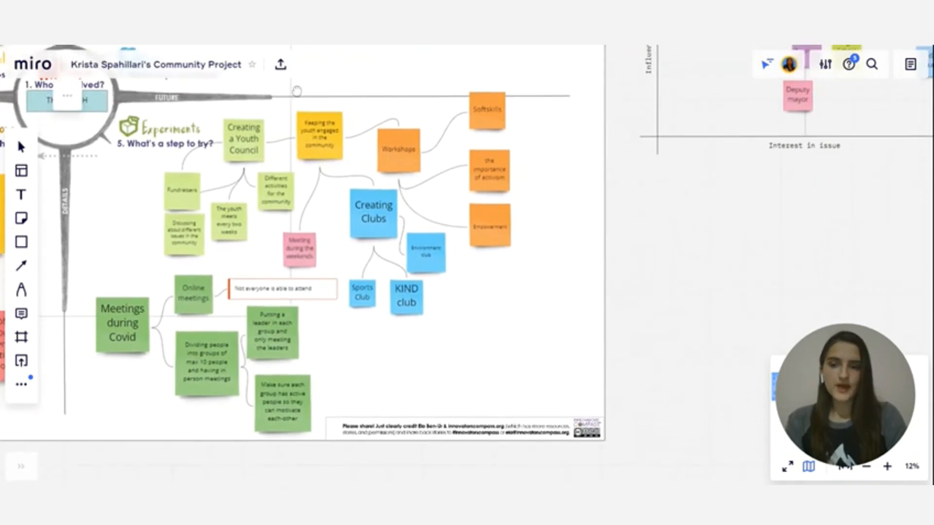
pyautogui.moveTo(130, 253)
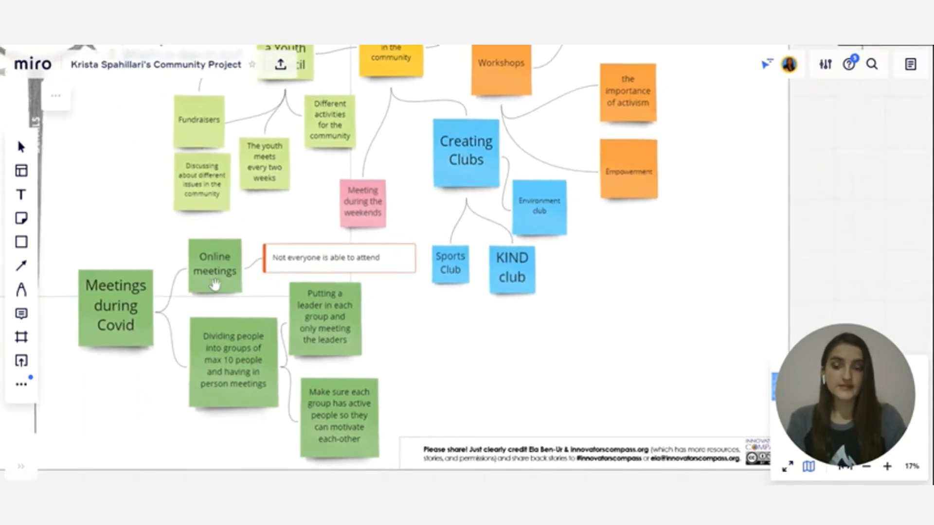
pyautogui.moveTo(358, 275)
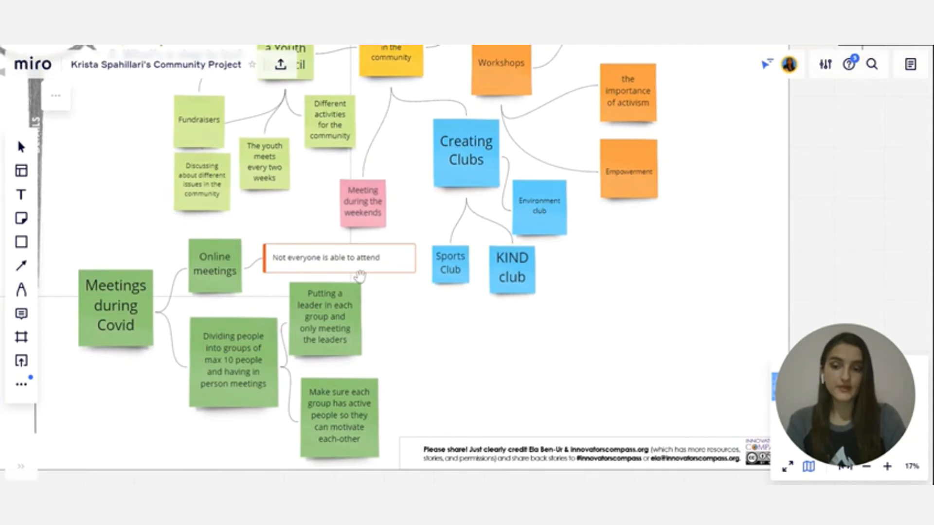
pyautogui.moveTo(358, 276)
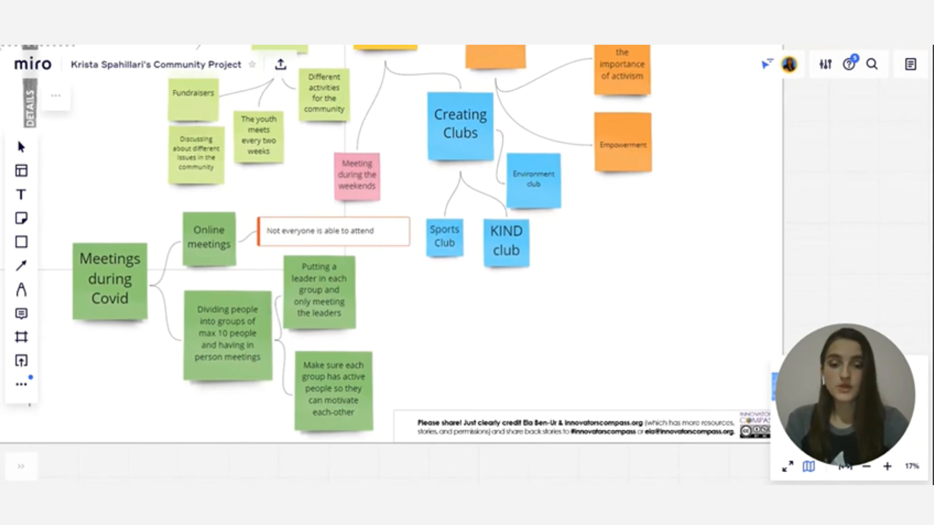
pyautogui.scroll(3)
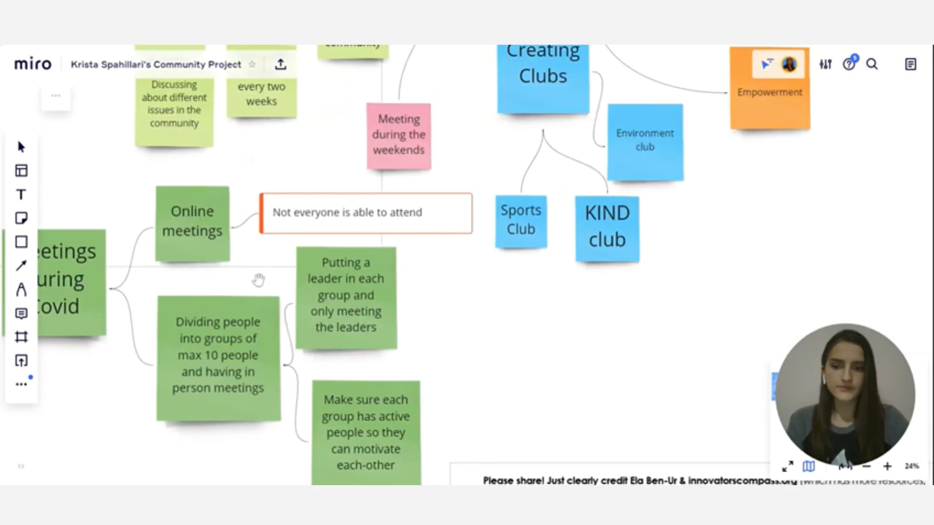